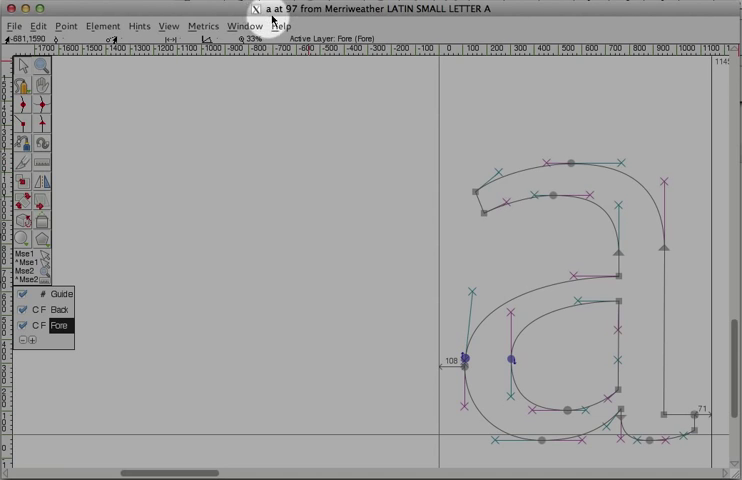
{"action": "mouse_move", "coordinate": [472, 212]}
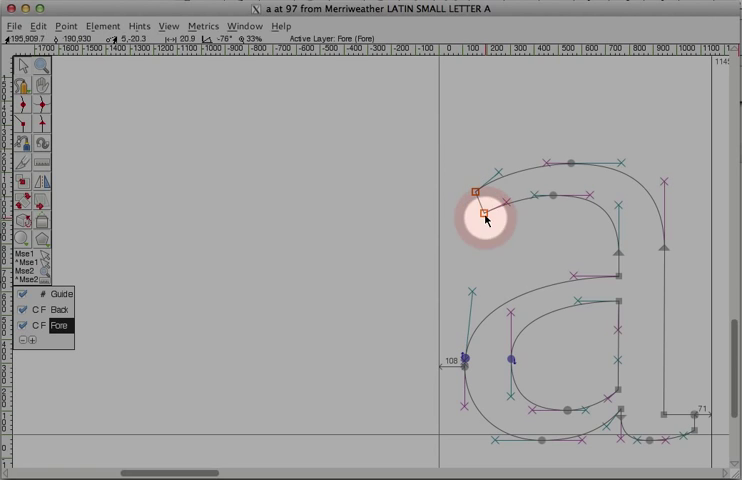
Move the a's neck end points left, then turn InterpolateCPsOnMotion on.
{"action": "left_click_drag", "start_coordinate": [481, 215], "coordinate": [437, 225]}
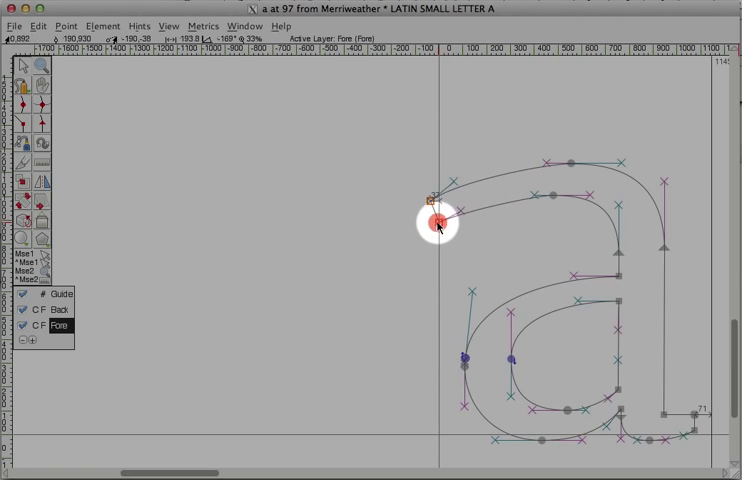
{"action": "left_click_drag", "start_coordinate": [437, 215], "coordinate": [430, 225]}
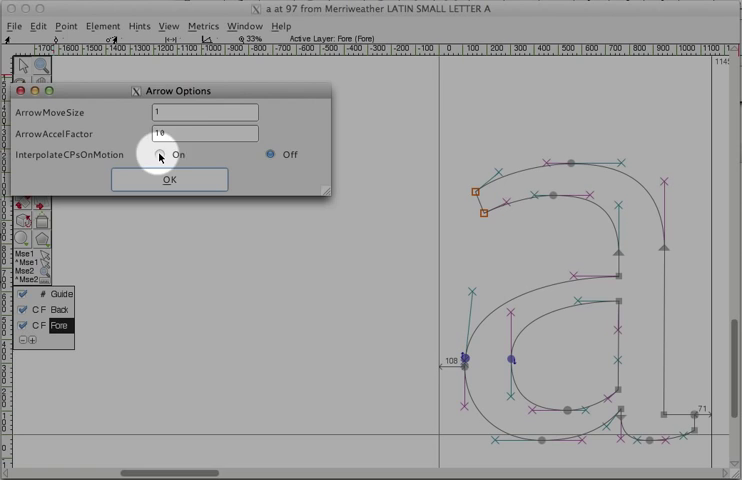
{"action": "left_click", "coordinate": [167, 180]}
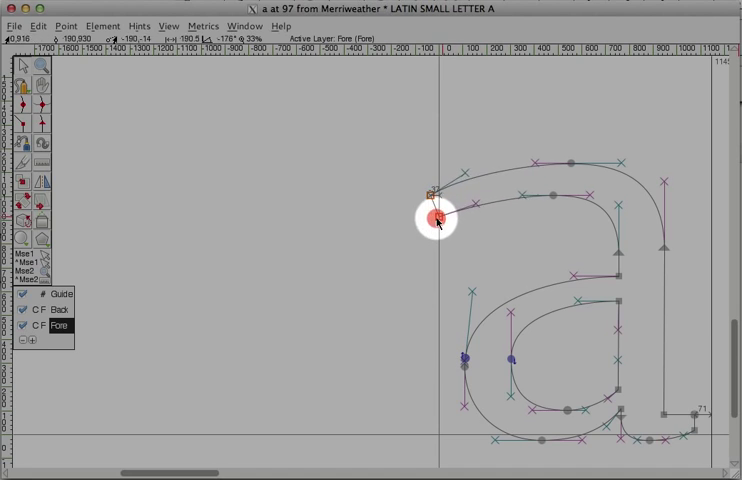
Pull the neck terminal points far left, readjust them, and select the inner neck's top point.
{"action": "left_click_drag", "start_coordinate": [435, 218], "coordinate": [355, 323]}
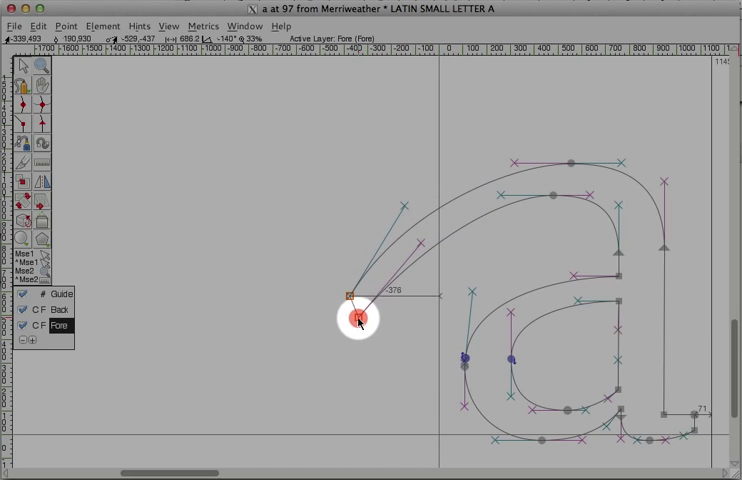
{"action": "left_click_drag", "start_coordinate": [353, 318], "coordinate": [518, 165]}
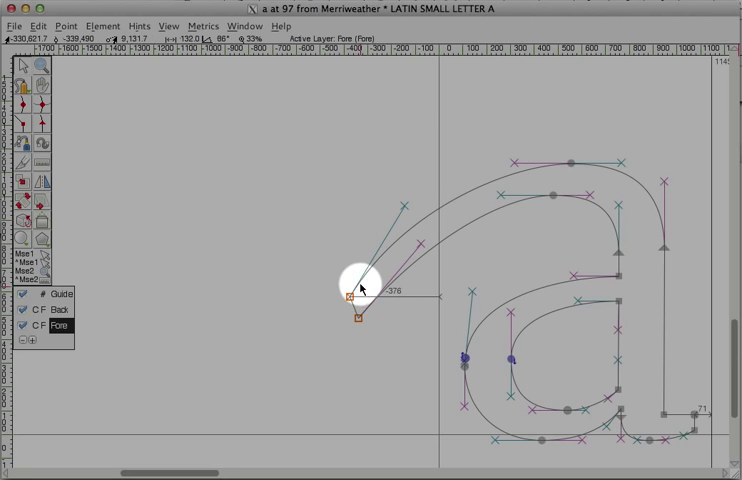
{"action": "mouse_move", "coordinate": [457, 217]}
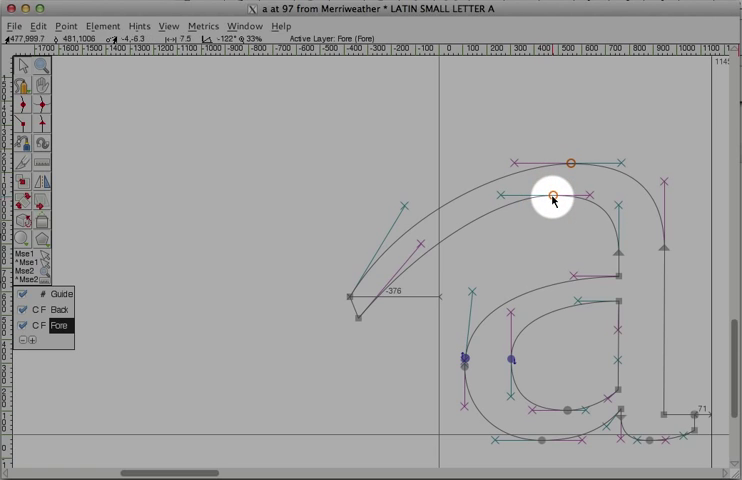
{"action": "left_click", "coordinate": [528, 197]}
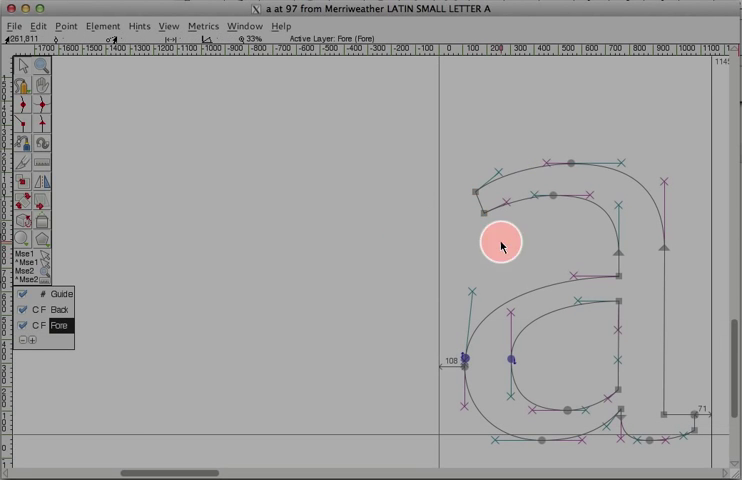
{"action": "mouse_move", "coordinate": [550, 193]}
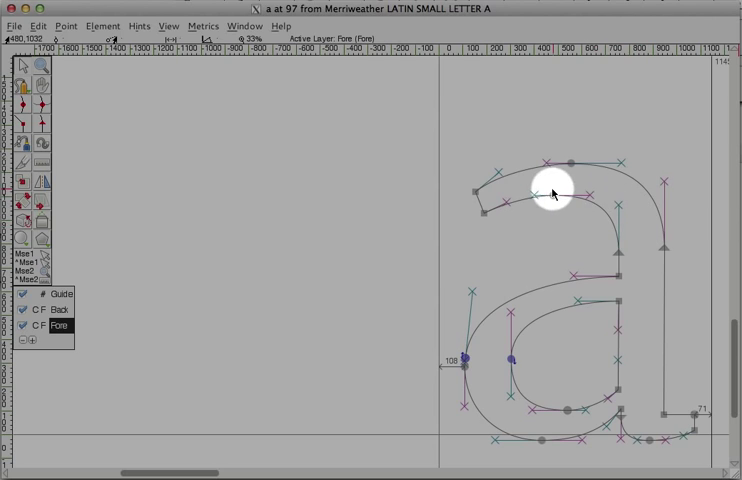
{"action": "mouse_move", "coordinate": [620, 248]}
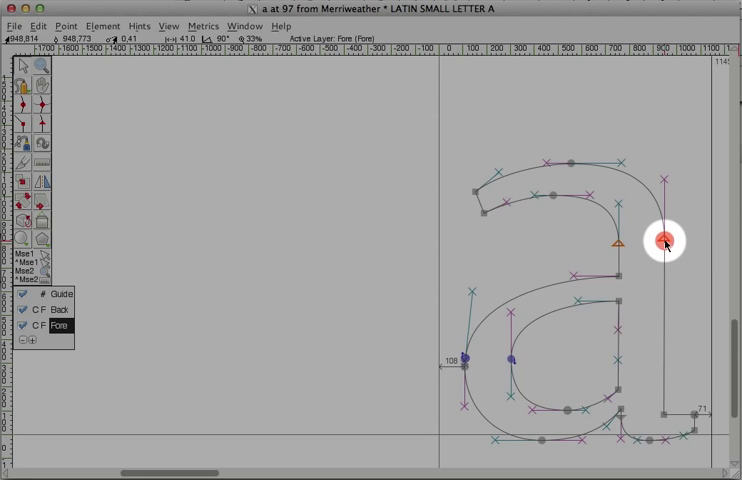
Raise the top of the a's right stem slightly.
{"action": "left_click_drag", "start_coordinate": [663, 240], "coordinate": [663, 230]}
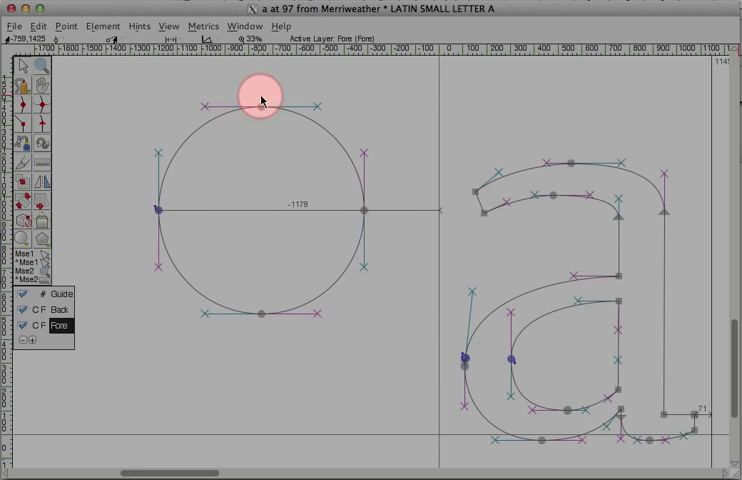
Drag the circle's top point up-left, down, then upper right, and fine-tune it.
{"action": "left_click_drag", "start_coordinate": [258, 98], "coordinate": [205, 150]}
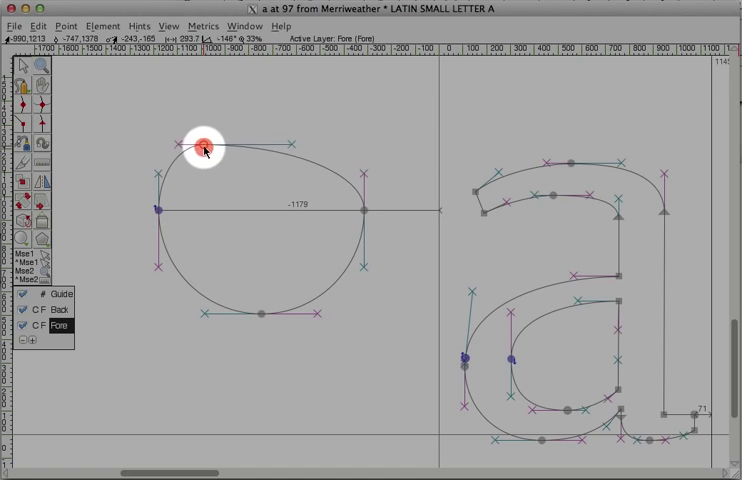
{"action": "left_click_drag", "start_coordinate": [205, 147], "coordinate": [237, 224]}
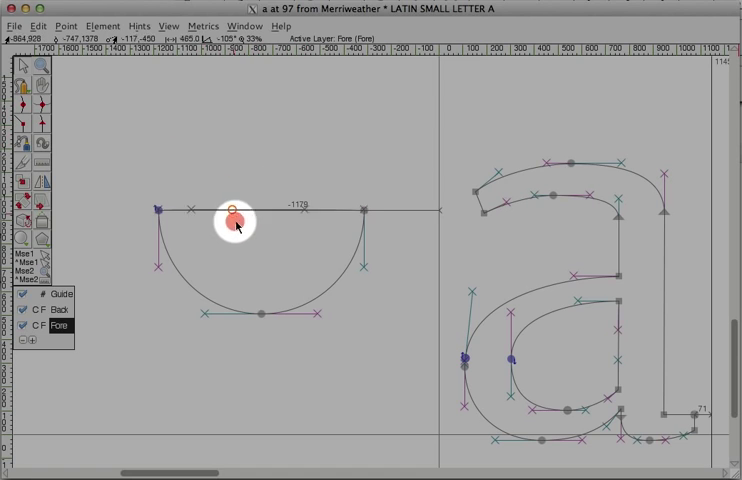
{"action": "left_click_drag", "start_coordinate": [236, 220], "coordinate": [318, 115]}
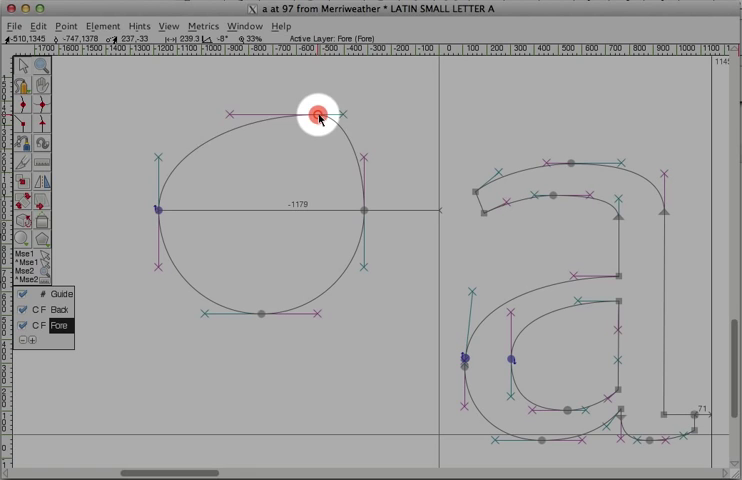
{"action": "left_click_drag", "start_coordinate": [315, 112], "coordinate": [270, 133]}
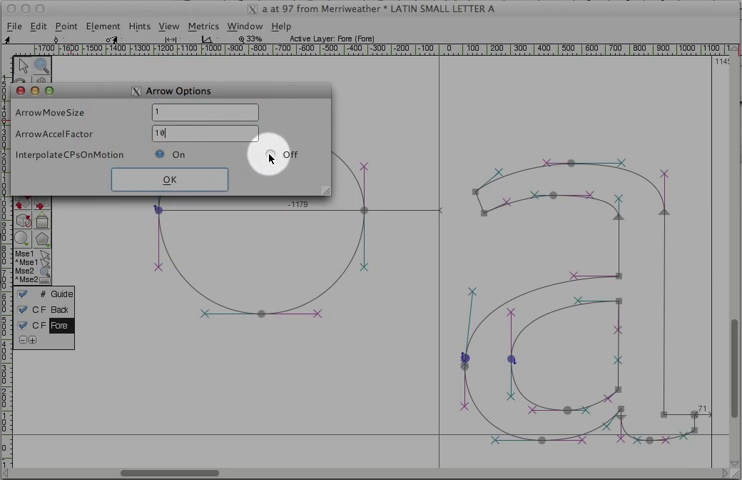
Set InterpolateCPsOnMotion to Off.
{"action": "left_click", "coordinate": [169, 180]}
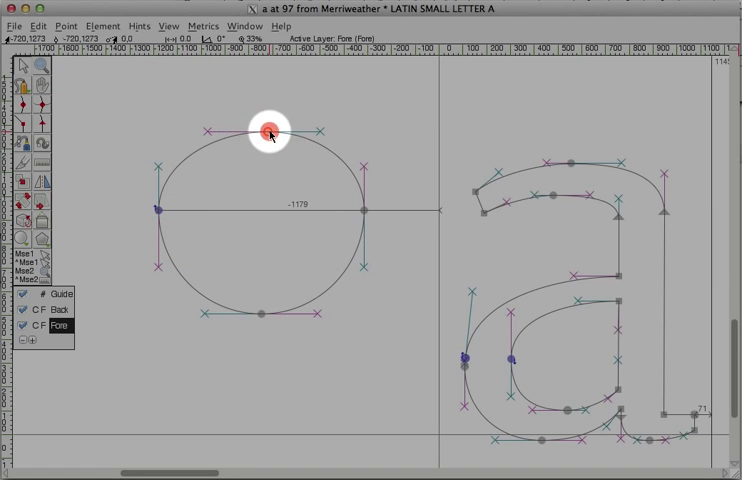
Shift the circle's top point to the left.
{"action": "left_click_drag", "start_coordinate": [270, 135], "coordinate": [228, 118]}
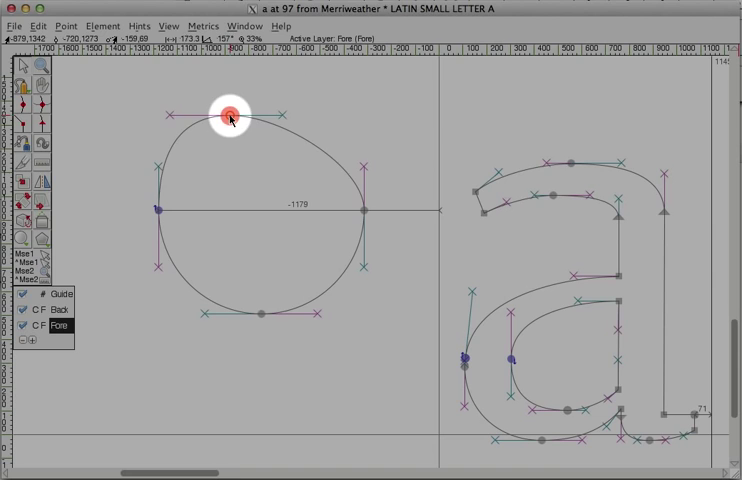